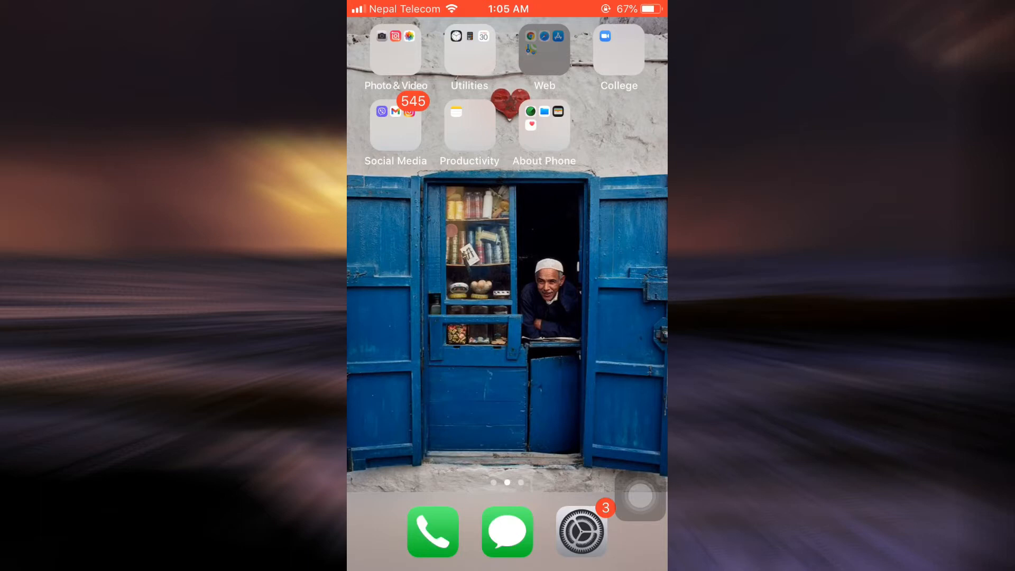
Launch the browser from the home screen folder to load netflix.com.
{"action": "left_click", "coordinate": [544, 49]}
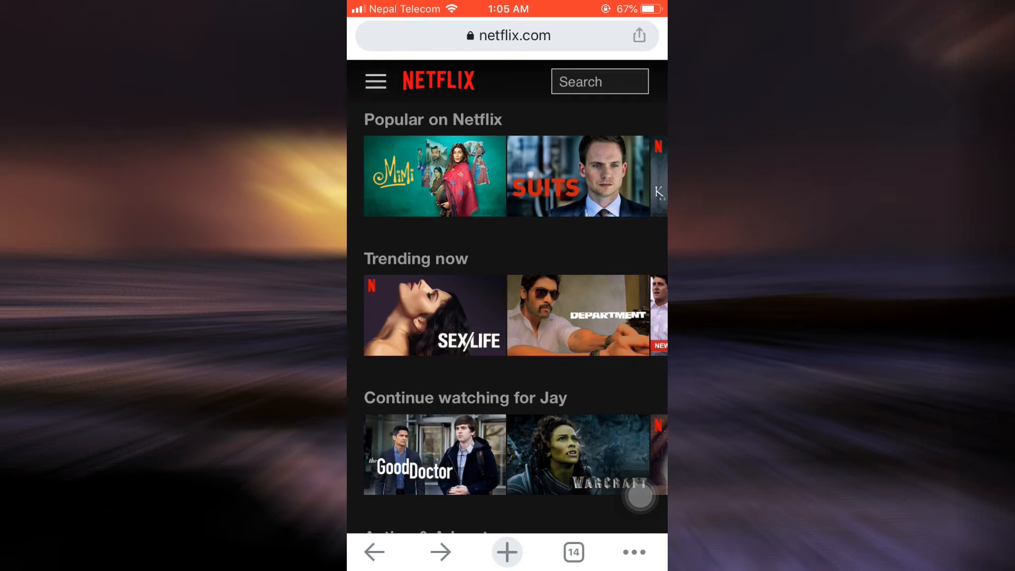
Open Netflix's navigation menu and choose Account.
{"action": "left_click", "coordinate": [376, 81]}
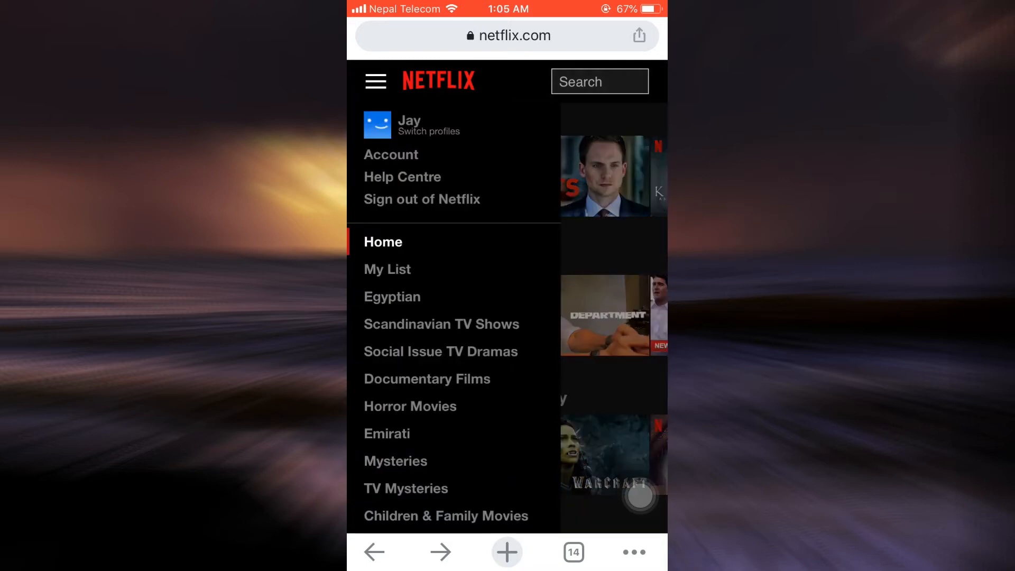
{"action": "left_click", "coordinate": [392, 154]}
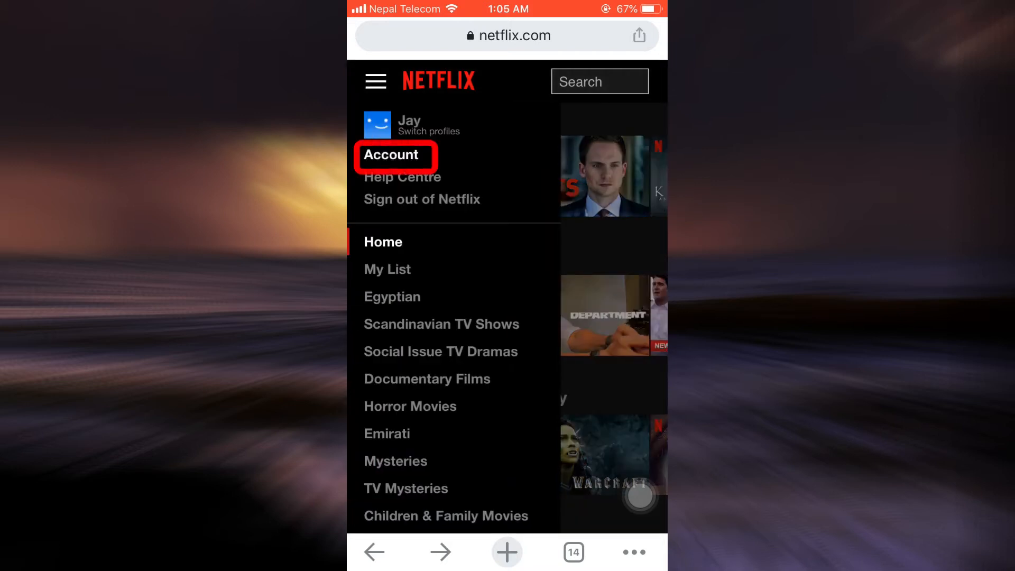
{"action": "left_click", "coordinate": [391, 155]}
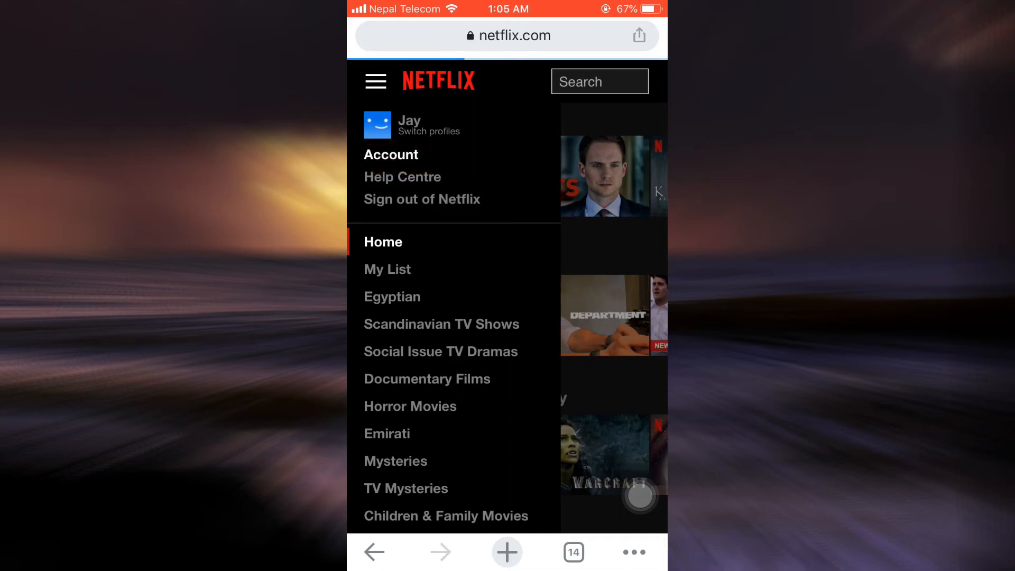
{"action": "left_click", "coordinate": [391, 154]}
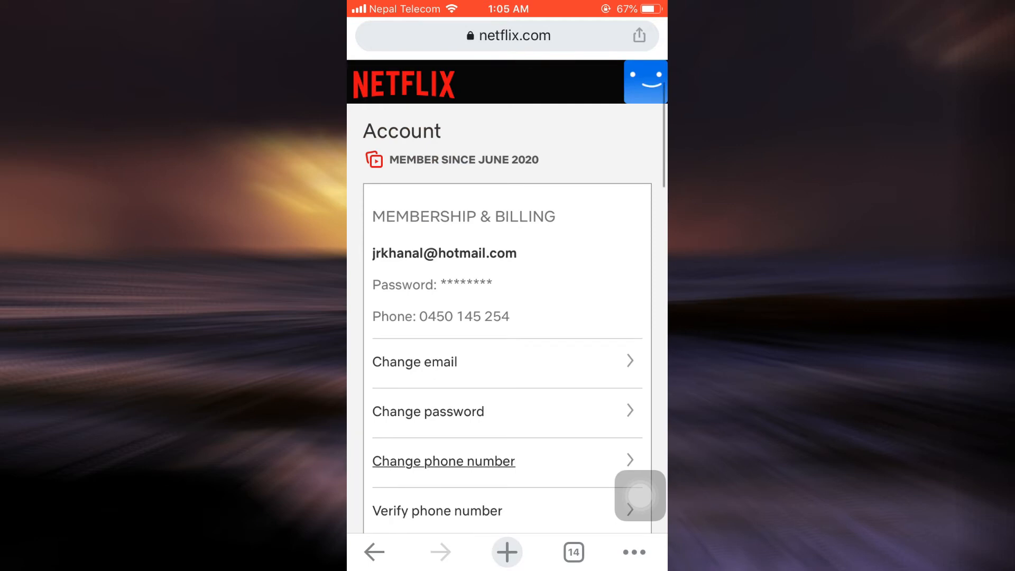
Scroll to Plan Details showing Premium Ultra HD and choose Change plan.
{"action": "scroll", "scroll_direction": "down", "scroll_amount": 3}
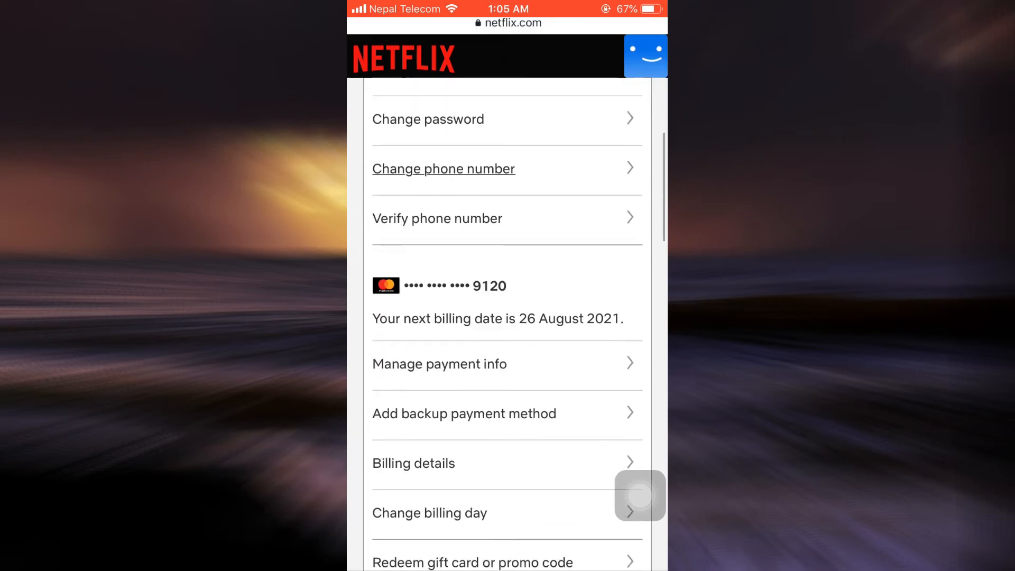
{"action": "scroll", "scroll_direction": "down", "scroll_amount": 3}
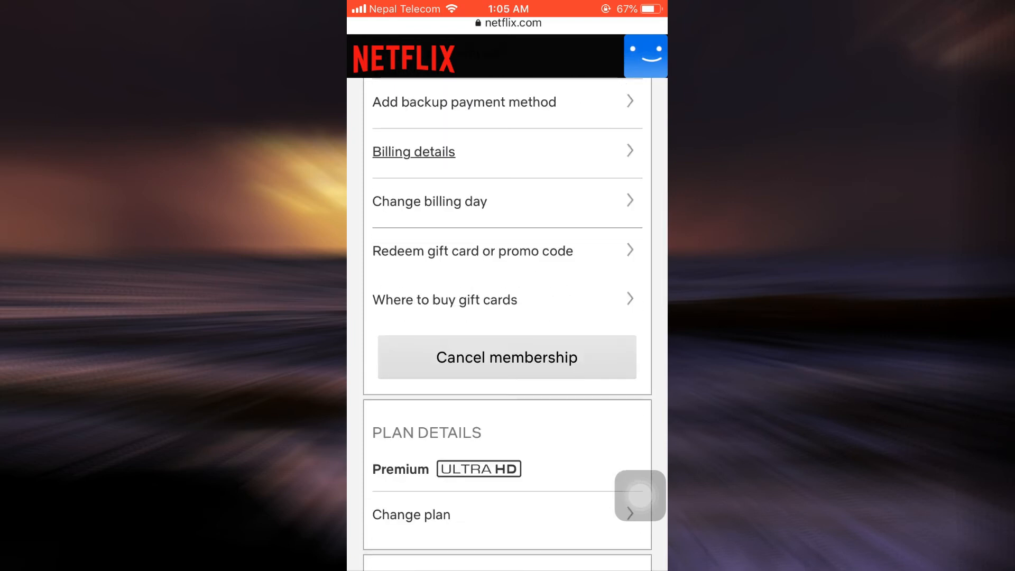
{"action": "scroll", "scroll_direction": "down", "scroll_amount": 3}
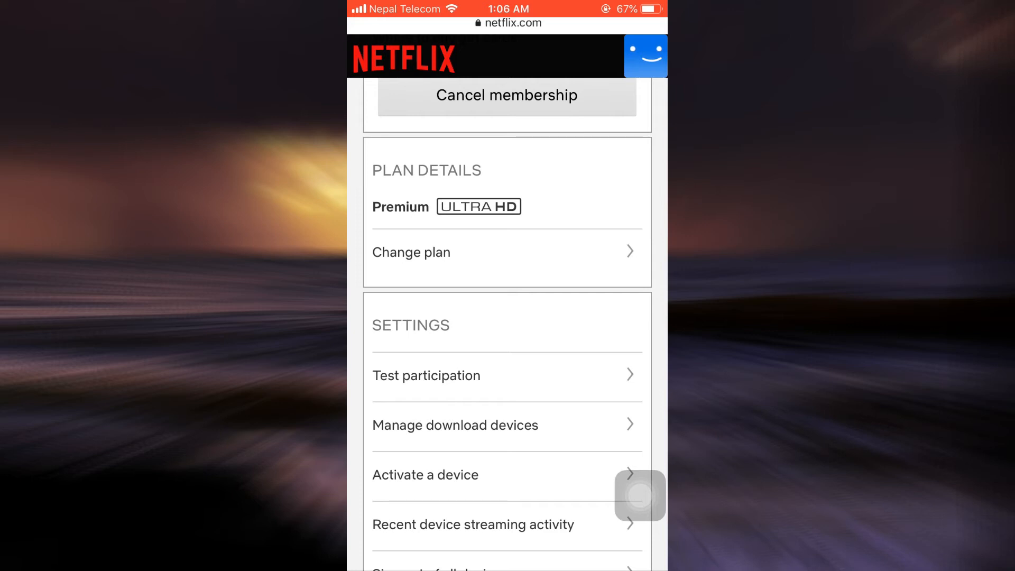
{"action": "left_click", "coordinate": [412, 252]}
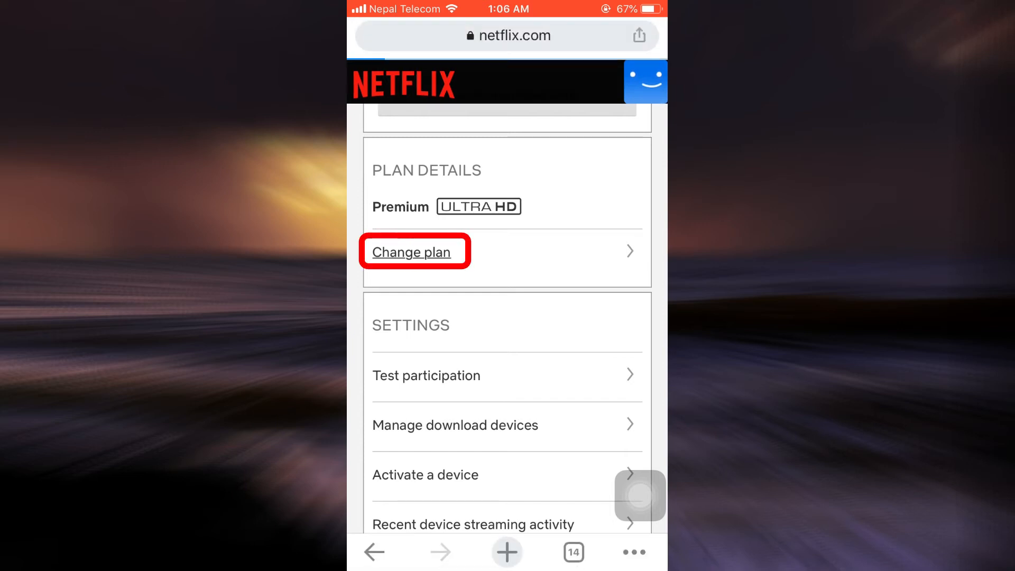
Select the Standard plan at $15.99/month on the Change Plan page.
{"action": "left_click", "coordinate": [412, 251]}
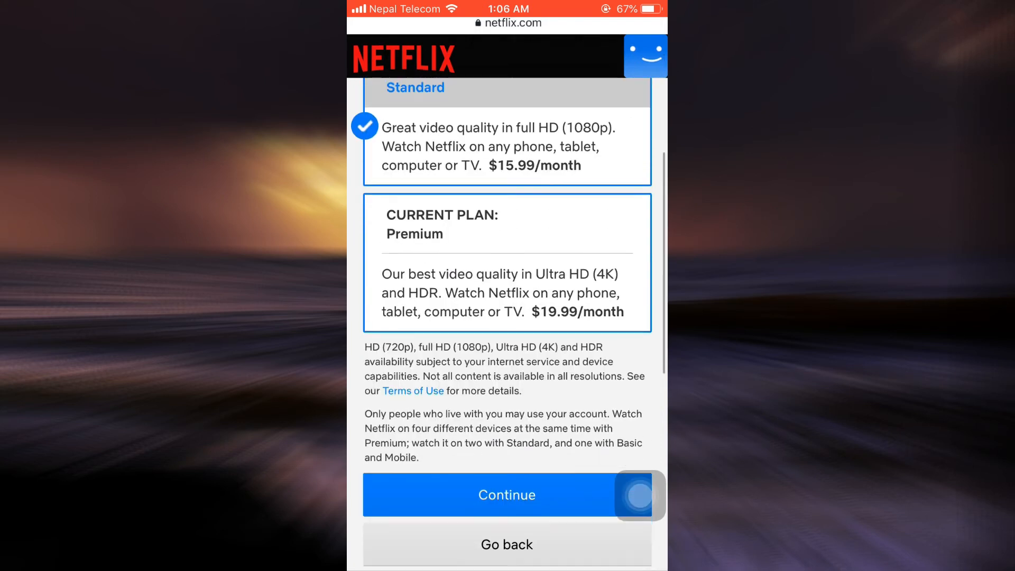
{"action": "left_click", "coordinate": [507, 495]}
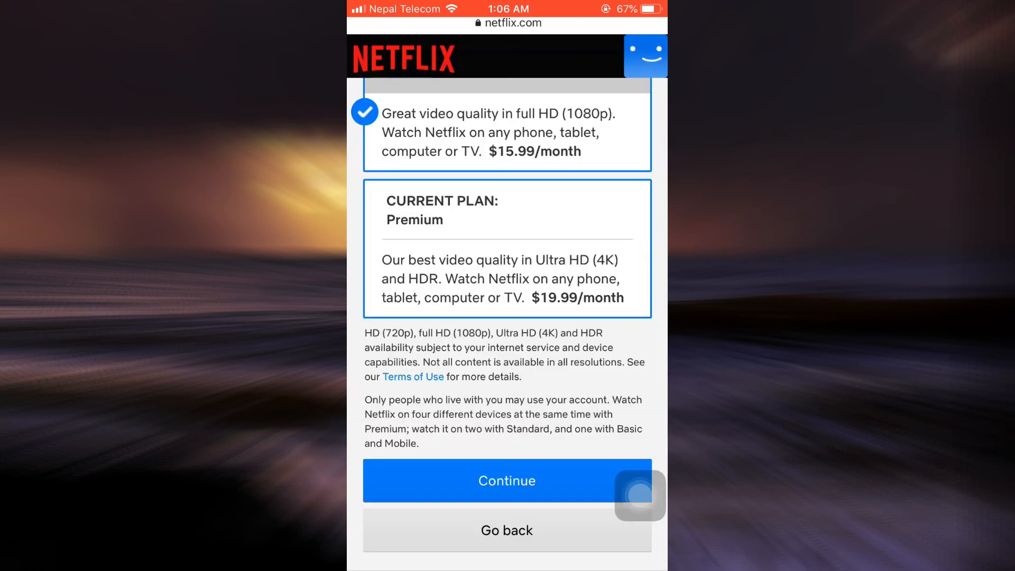
Re-select Premium and go back to the Account page unchanged.
{"action": "left_click", "coordinate": [507, 248]}
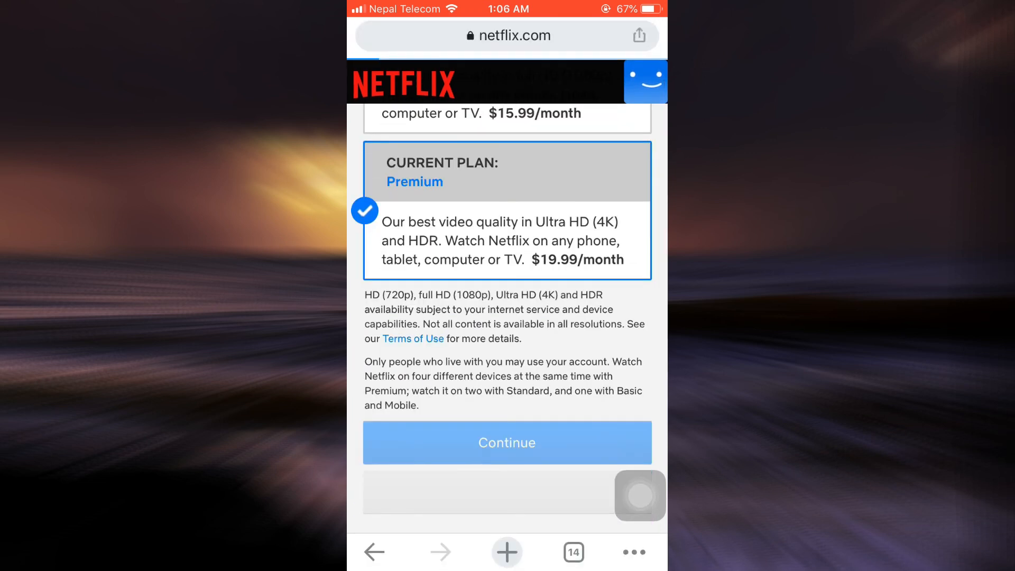
{"action": "left_click", "coordinate": [508, 443]}
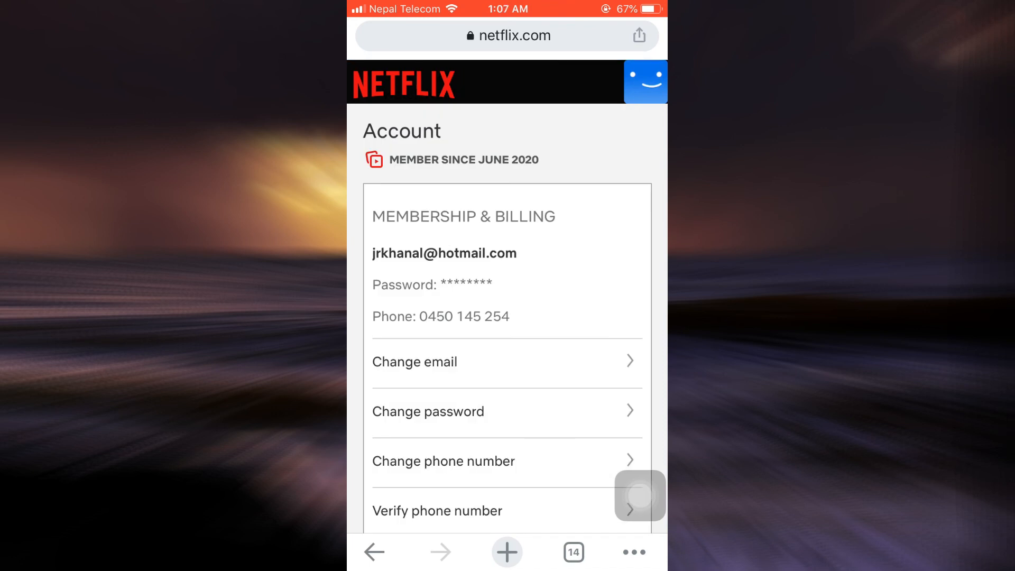